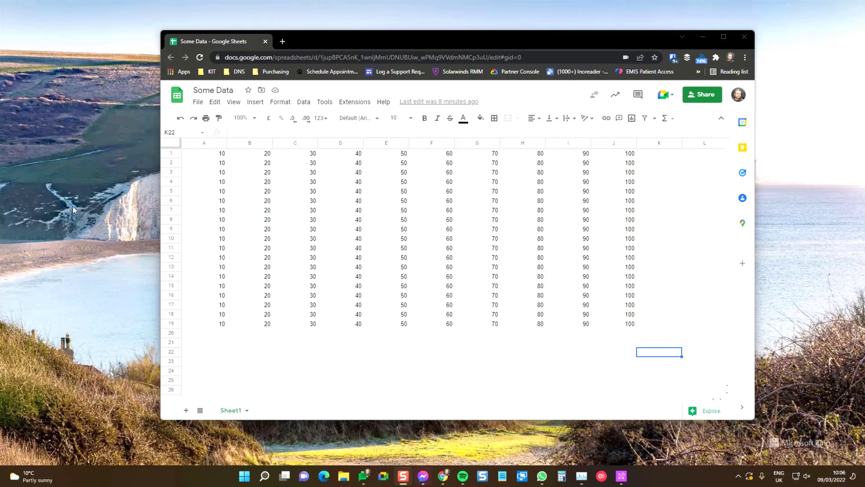
pyautogui.moveTo(90, 214)
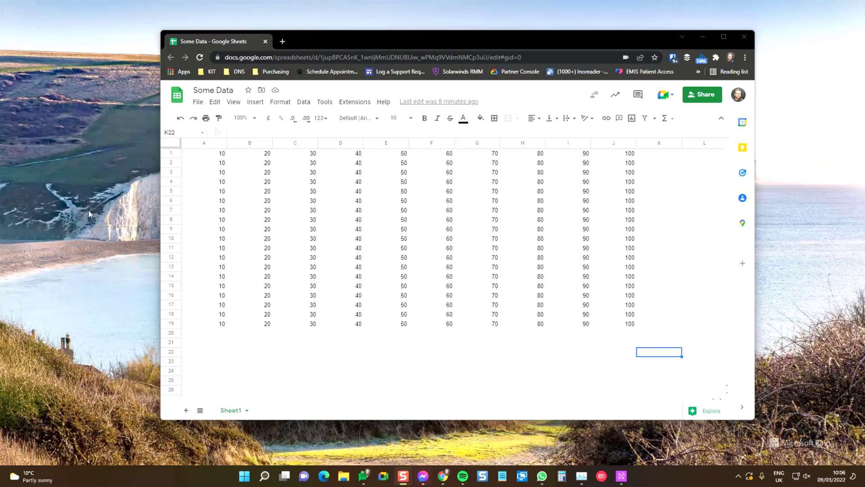
pyautogui.moveTo(87, 216)
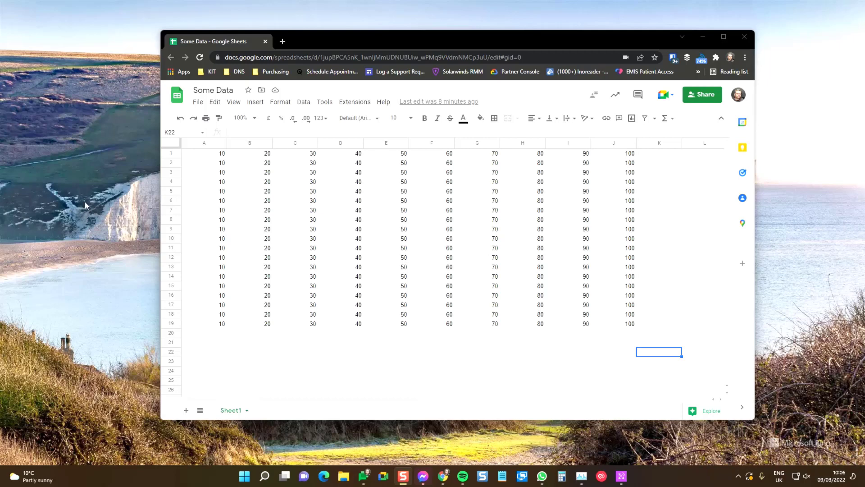
pyautogui.moveTo(87, 205)
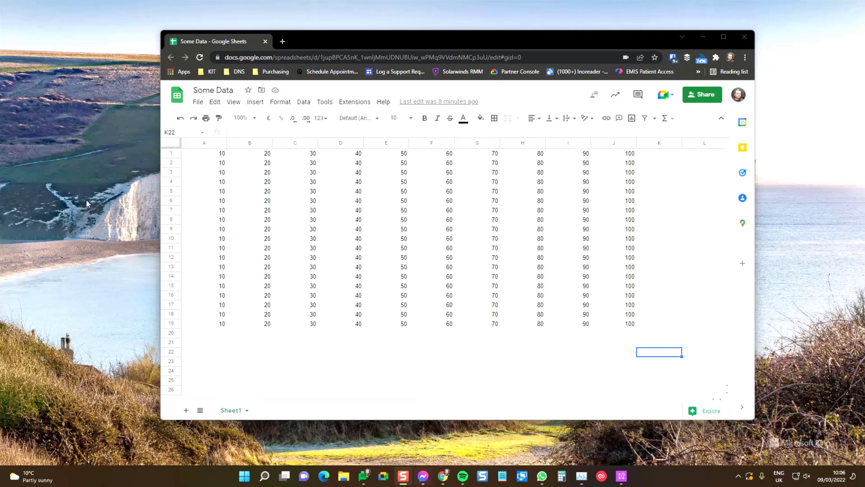
pyautogui.moveTo(93, 210)
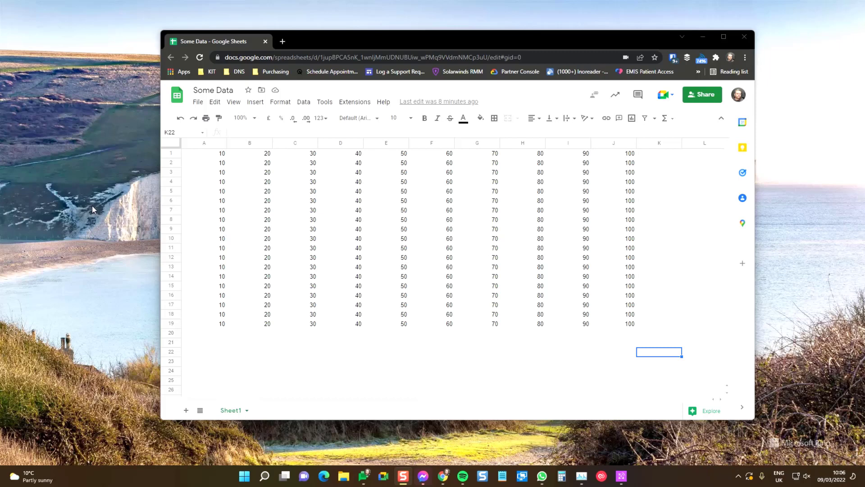
pyautogui.moveTo(97, 216)
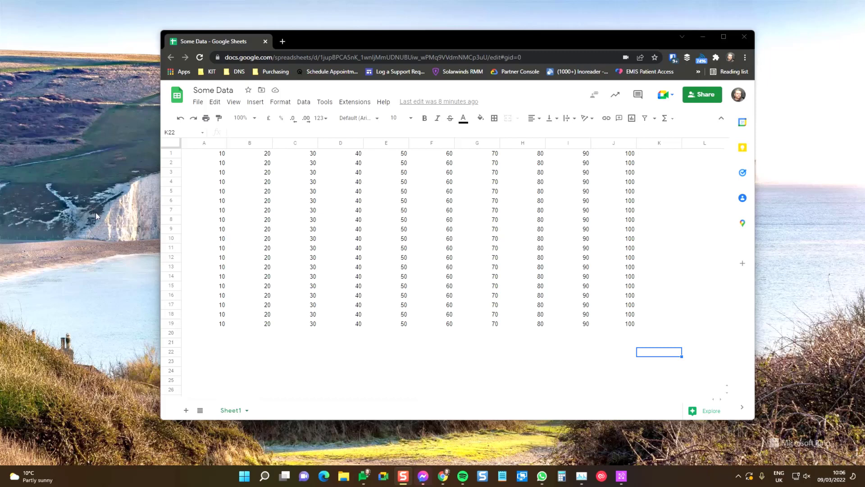
pyautogui.moveTo(433, 216)
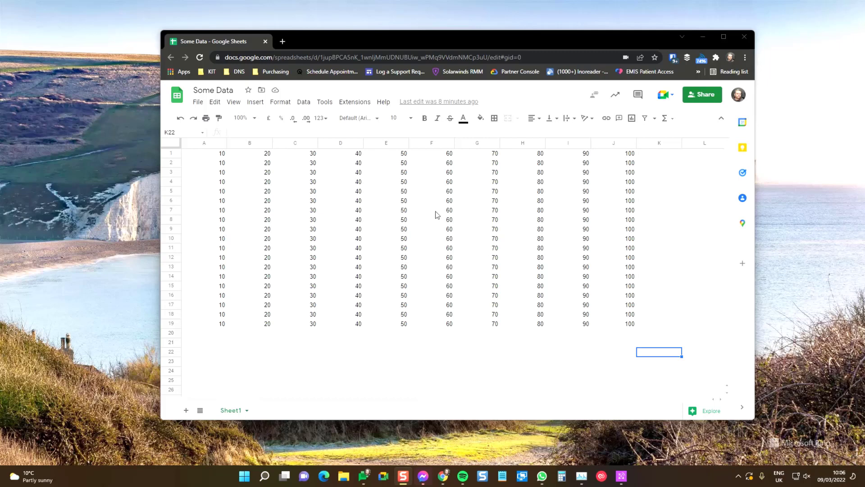
pyautogui.moveTo(664, 94)
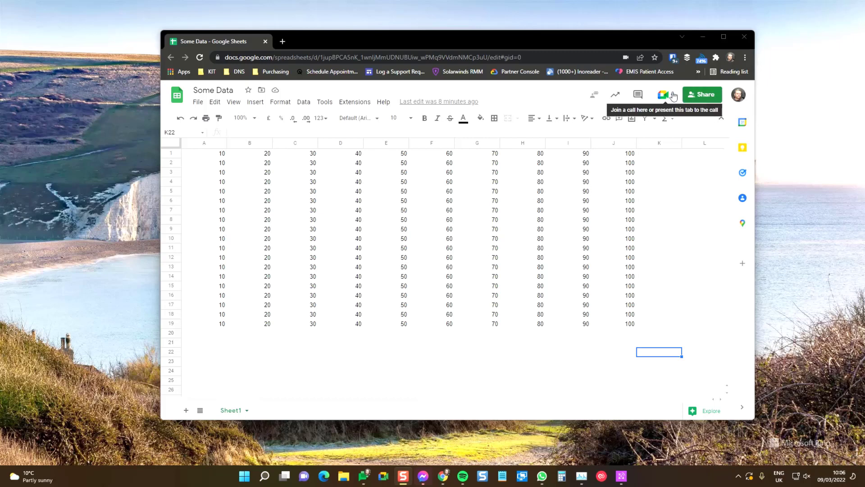
# - Start a new Google Meet call in the side panel beside Some Data
pyautogui.click(663, 94)
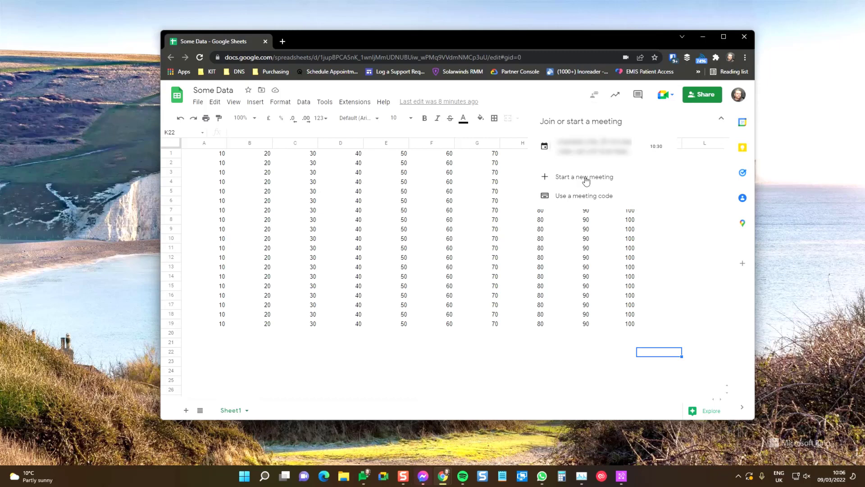
pyautogui.click(584, 177)
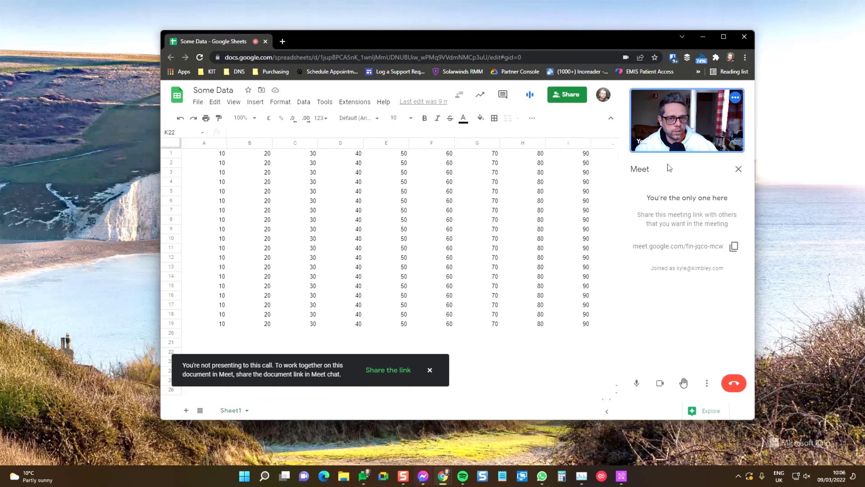
pyautogui.moveTo(612, 192)
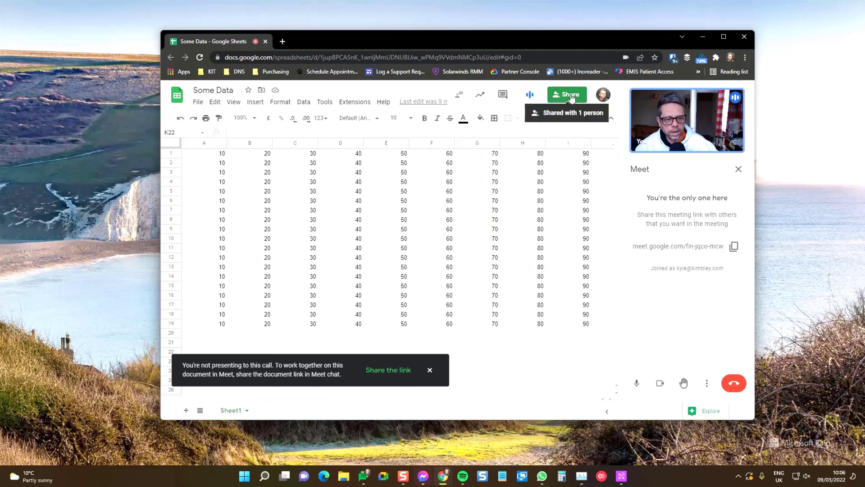
# - Review who has access to Some Data, then copy the call's joining info
pyautogui.click(566, 94)
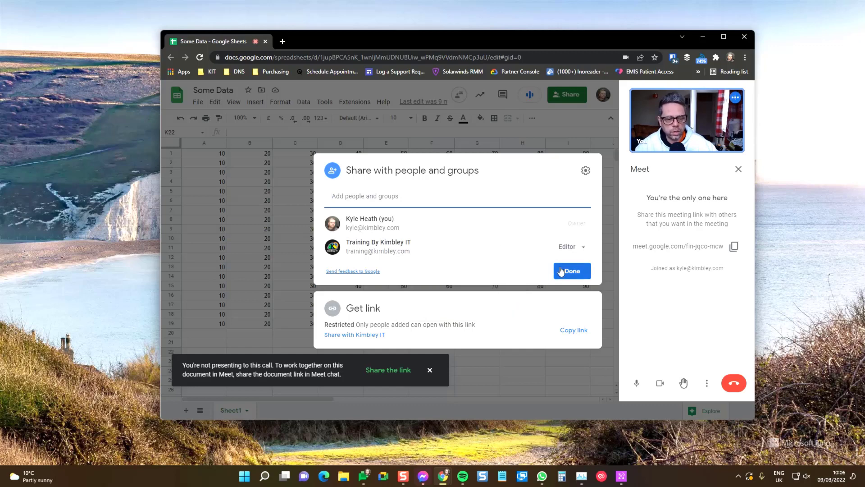
pyautogui.click(572, 271)
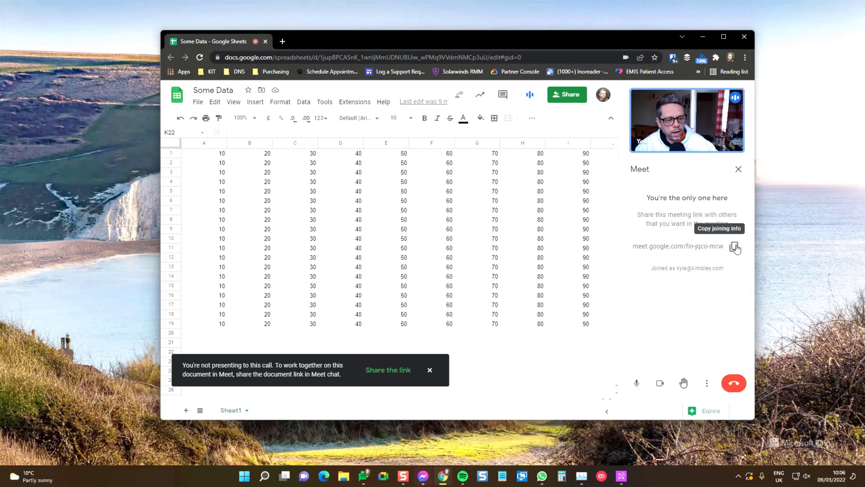
pyautogui.click(734, 246)
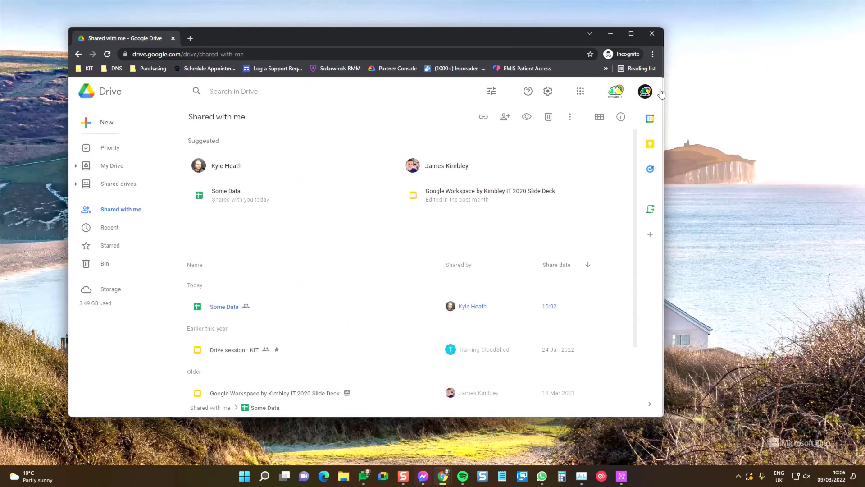
pyautogui.moveTo(662, 99)
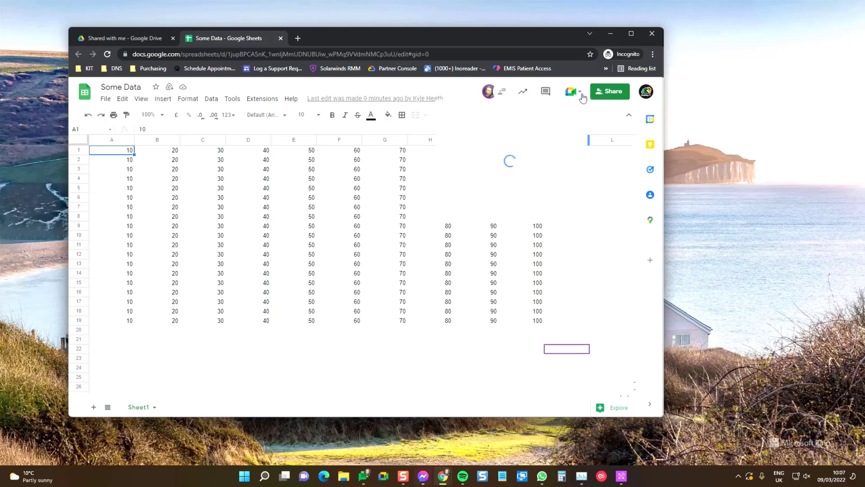
# - From the second account, join the call via the pasted meeting link without presenting
pyautogui.click(571, 91)
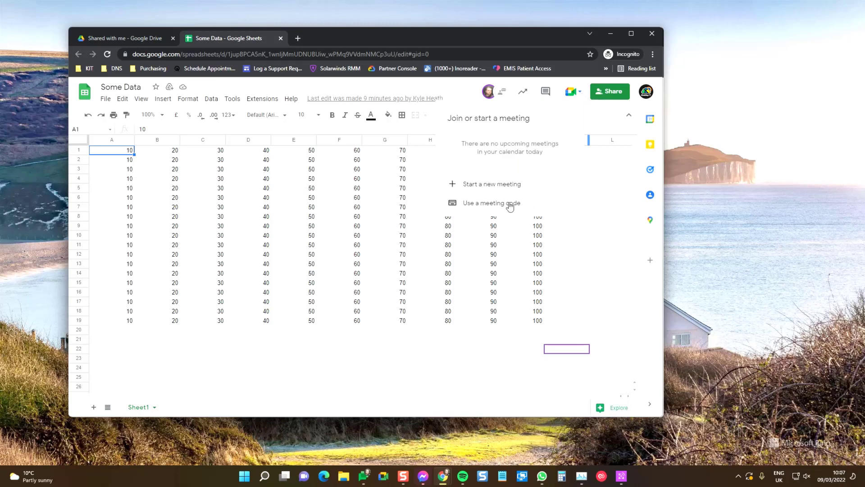
pyautogui.click(491, 203)
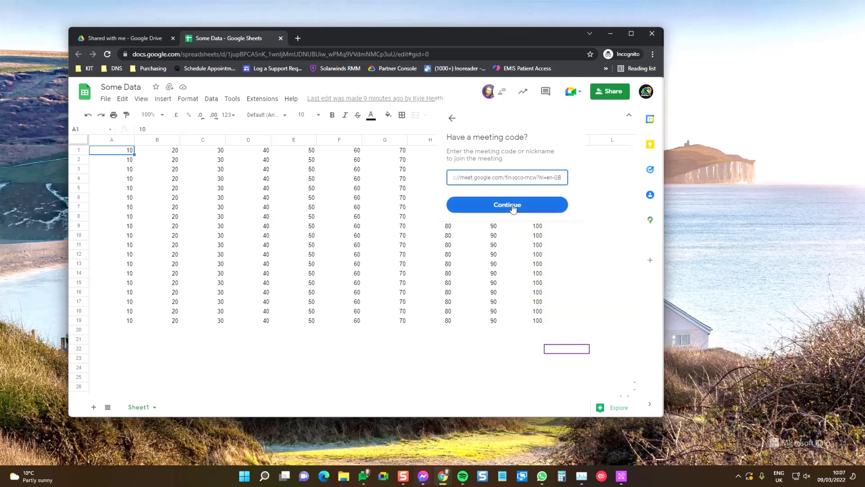
pyautogui.click(506, 204)
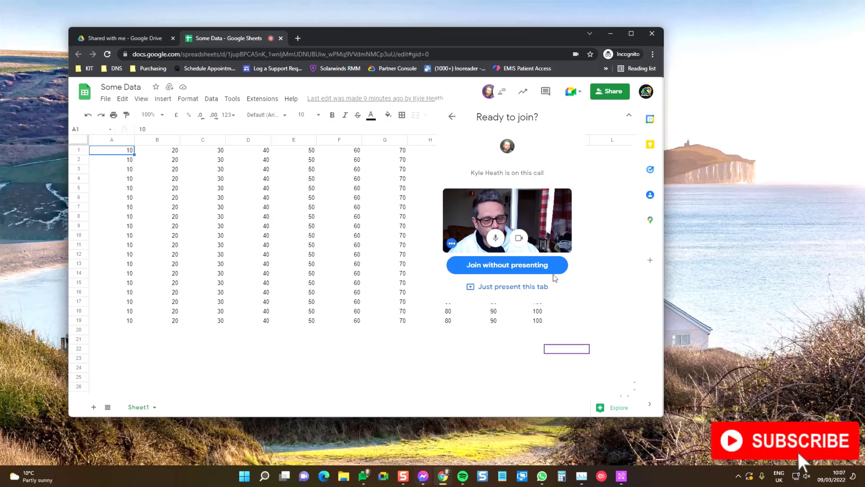
pyautogui.click(507, 265)
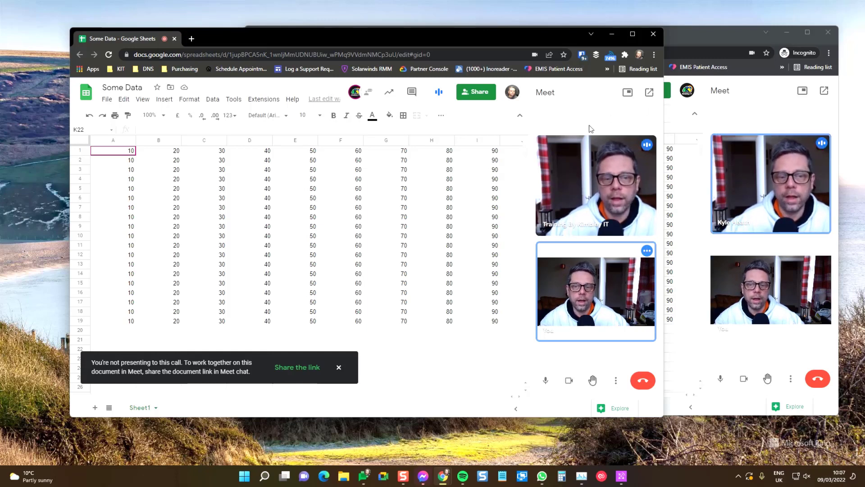
pyautogui.moveTo(425, 217)
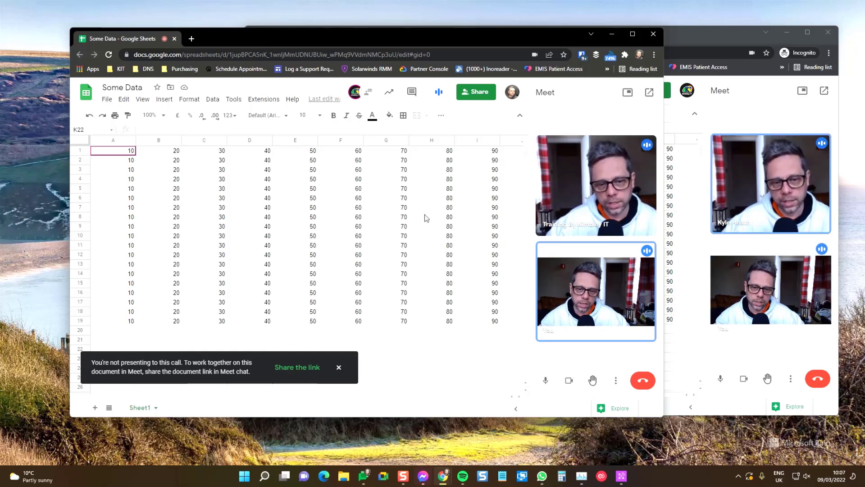